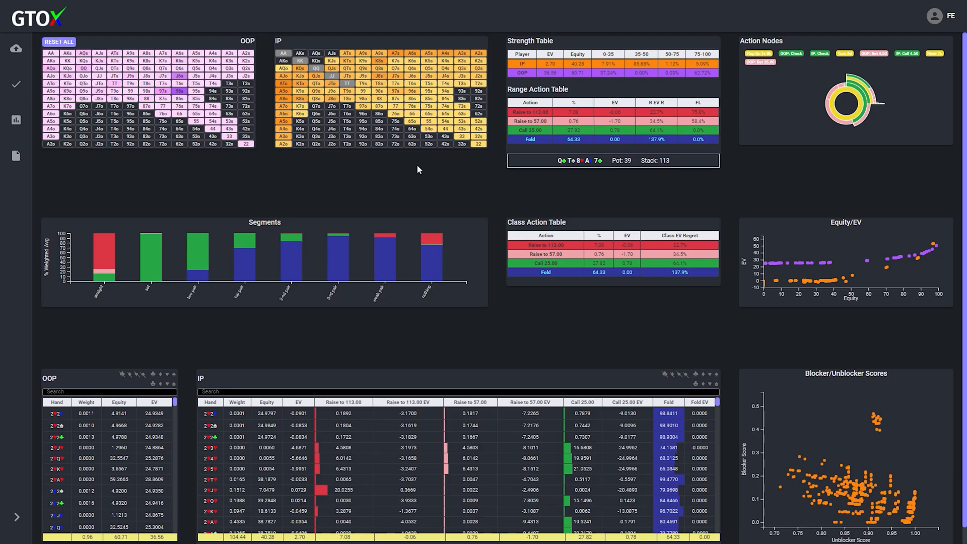
- Filter the IP report to QJo combos and sort them by Call 25.00 frequency
left_click(316, 76)
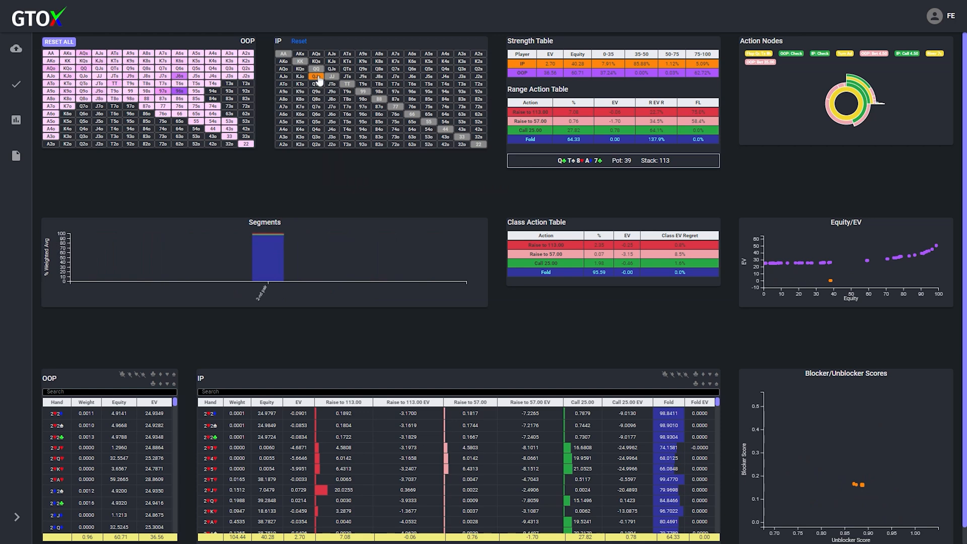
left_click(626, 402)
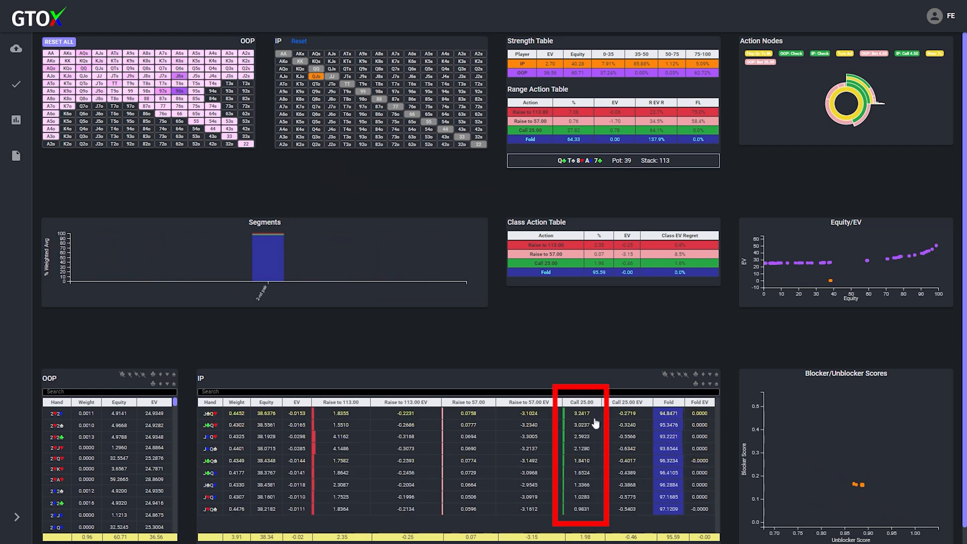
mouse_move(595, 448)
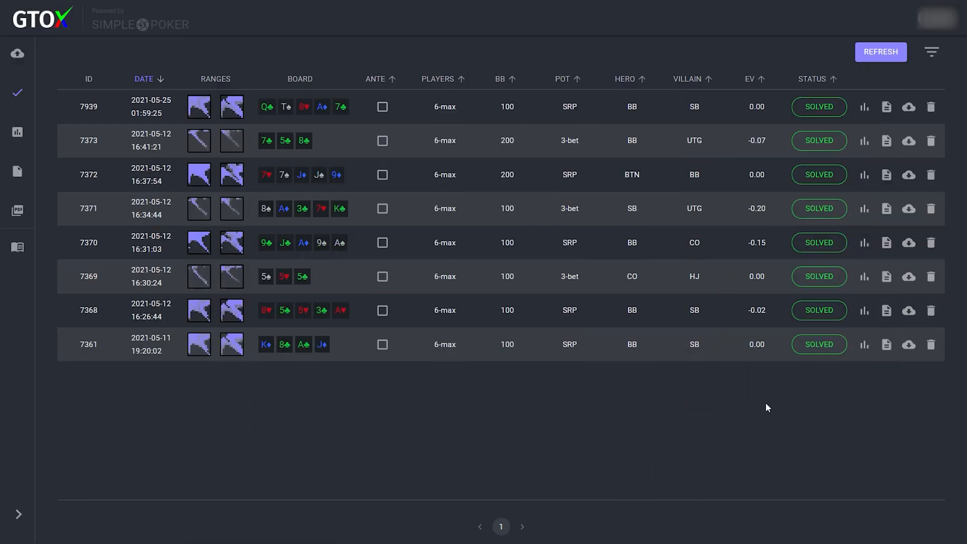
mouse_move(908, 107)
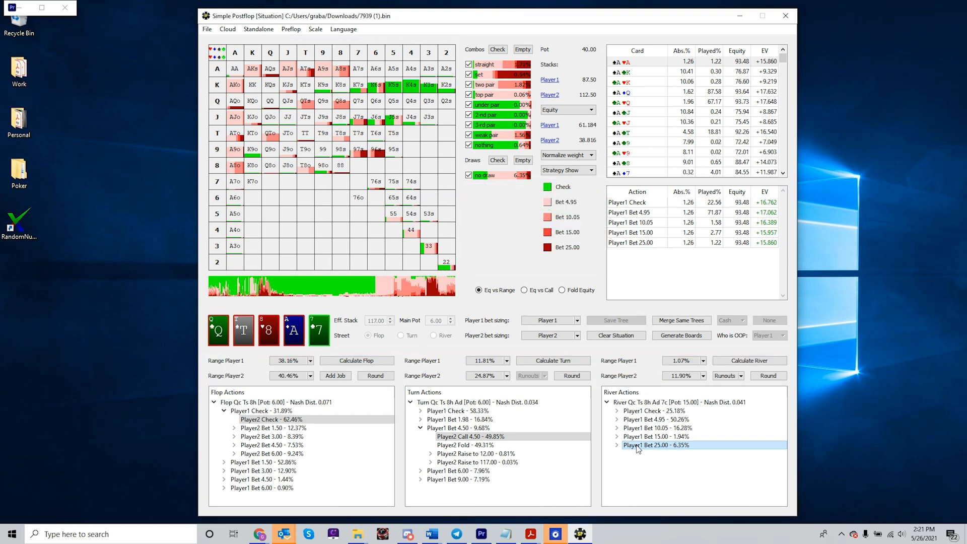
- Lock Player1's river 25 bet with weight 15 on nothing hands, then view Player2's calls
right_click(657, 444)
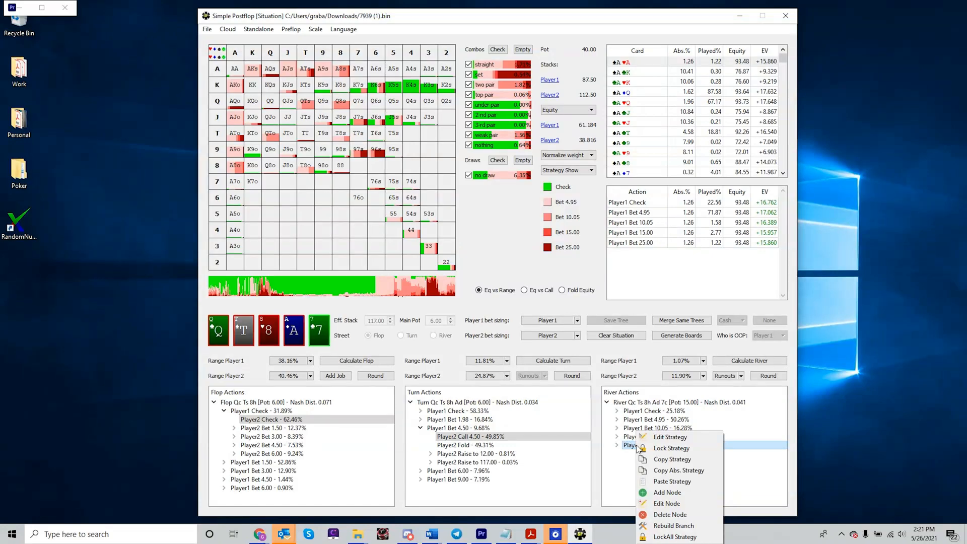
left_click(669, 437)
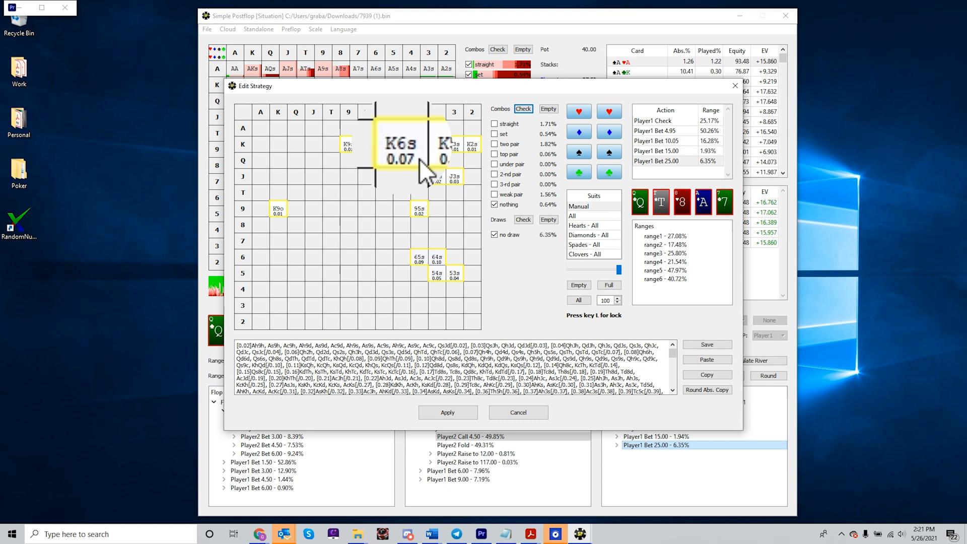
left_click(605, 300)
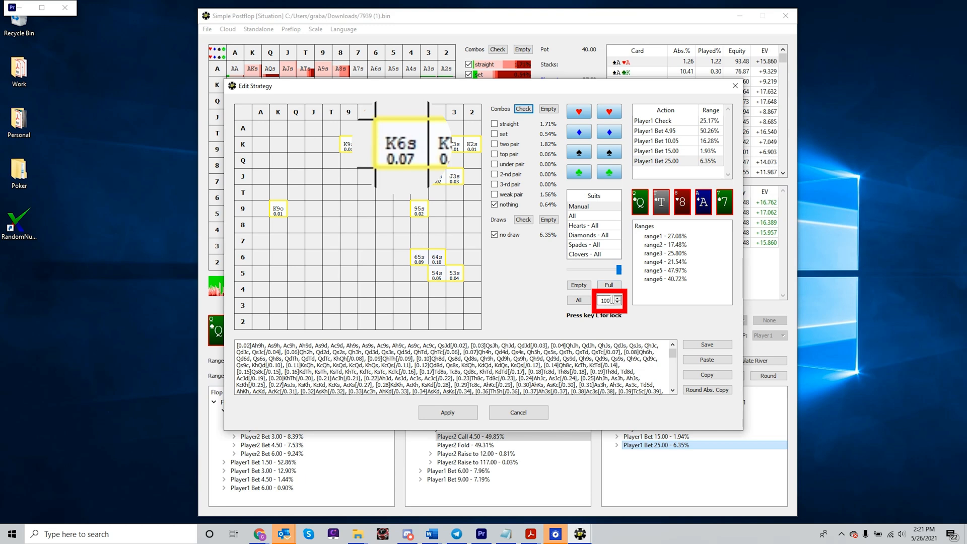
type("15")
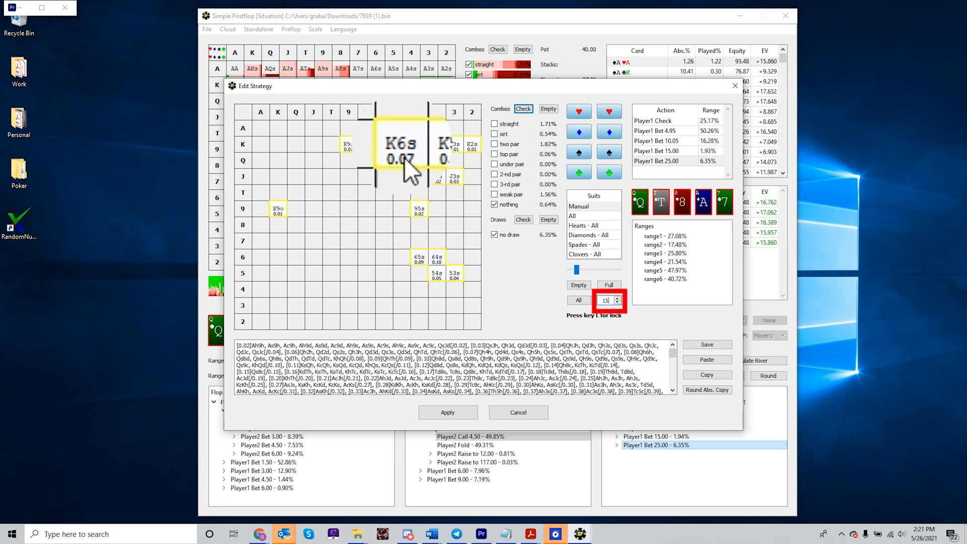
left_click(401, 144)
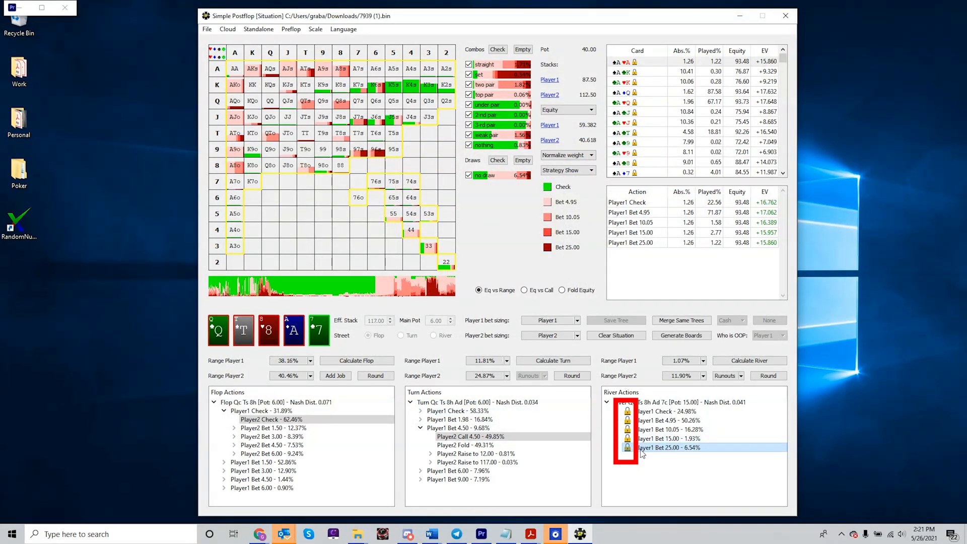
left_click(627, 448)
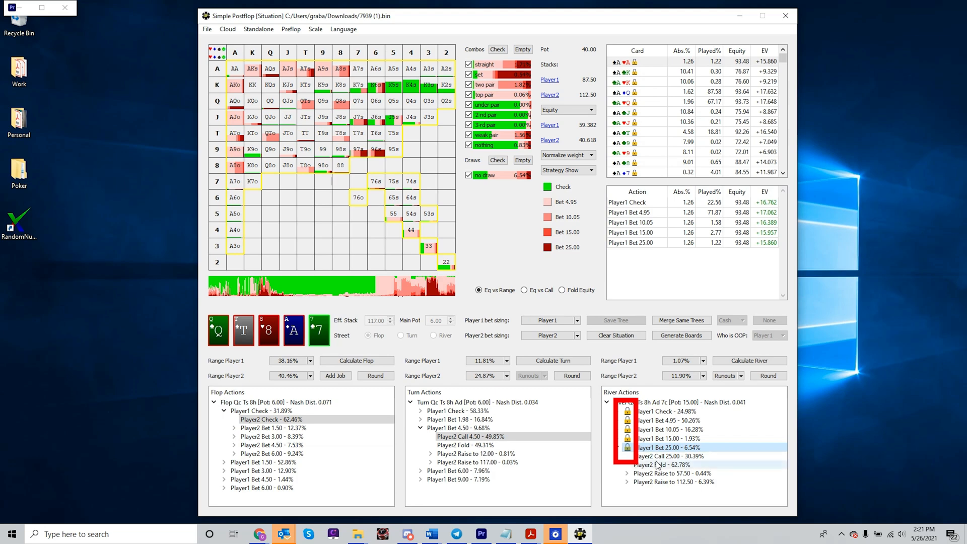
left_click(749, 360)
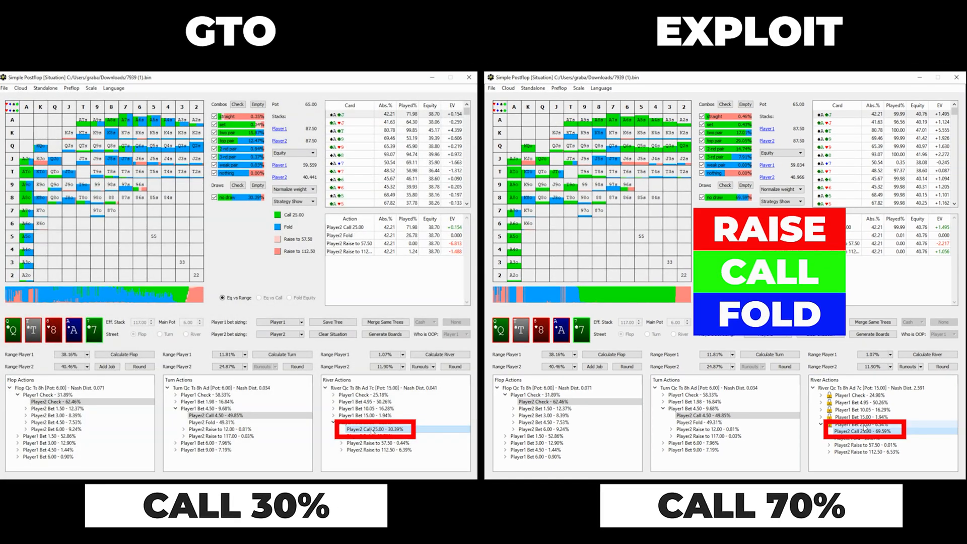
mouse_move(523, 171)
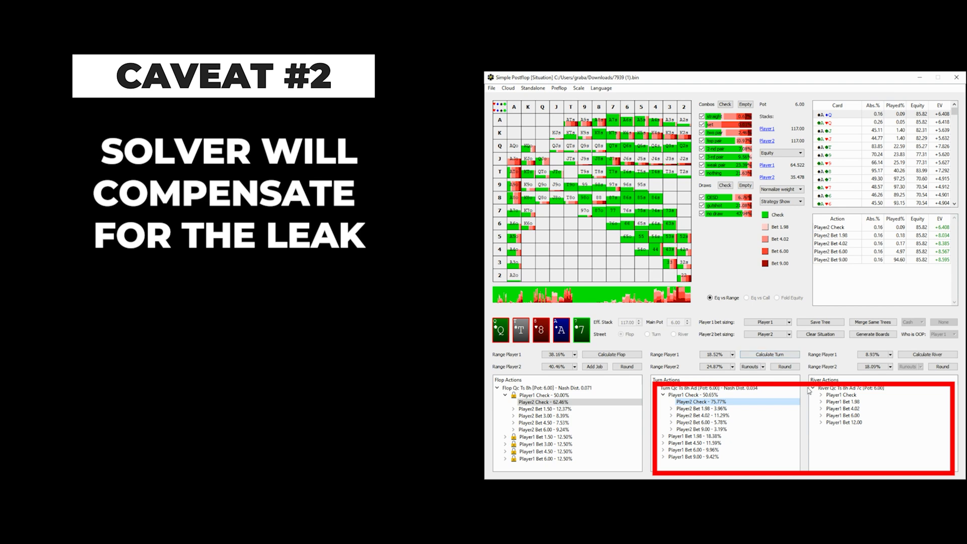
- Recalculate the turn under the locked flop strategy
left_click(842, 395)
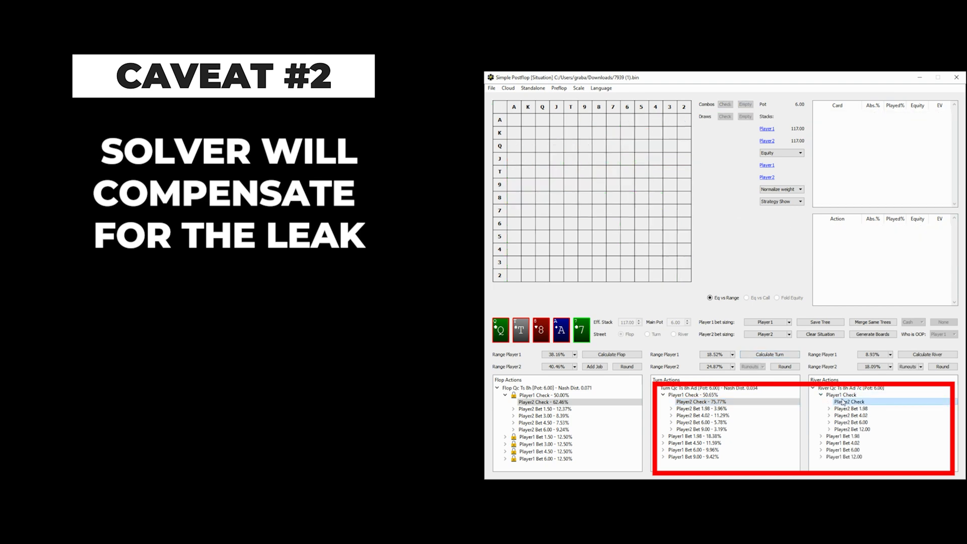
left_click(768, 354)
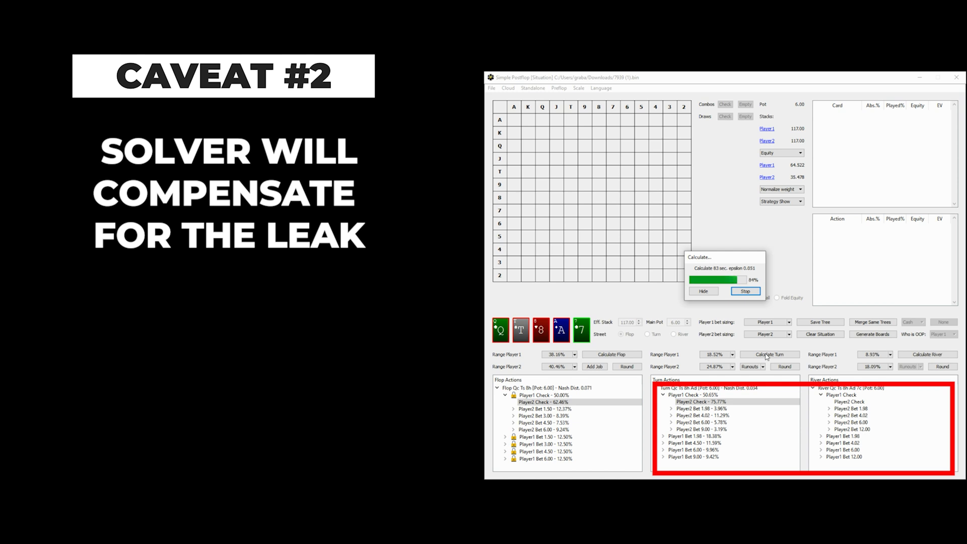
left_click(769, 354)
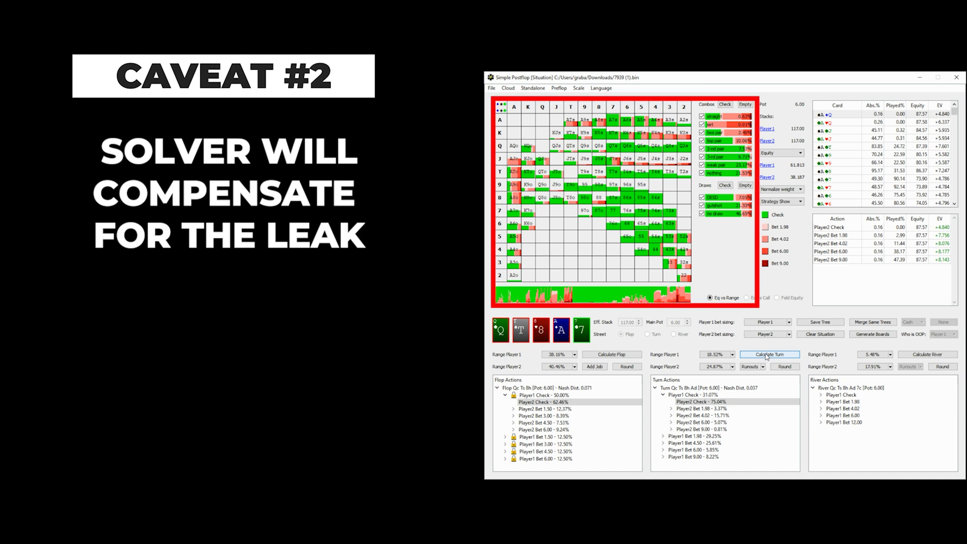
- Follow the turn checks to the river line and recalculate the river
left_click(693, 394)
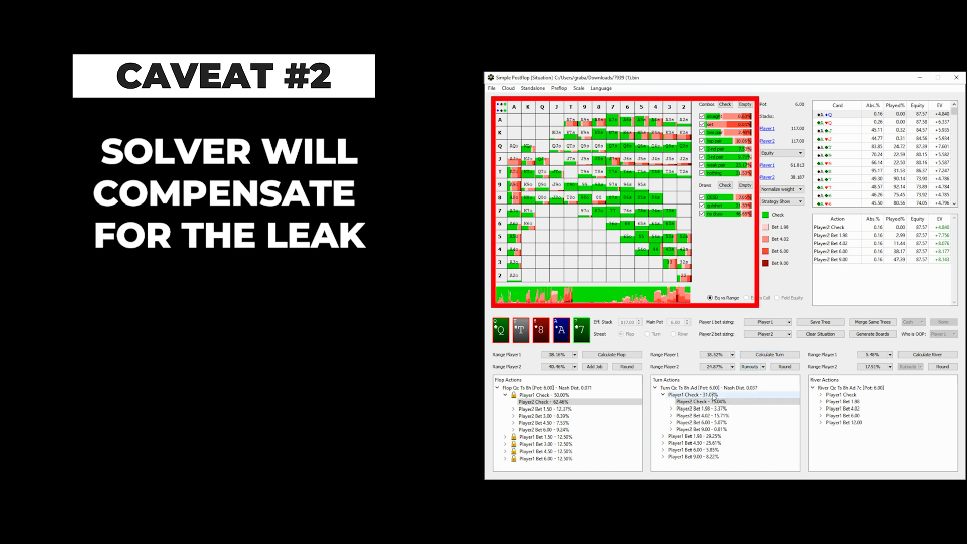
left_click(700, 402)
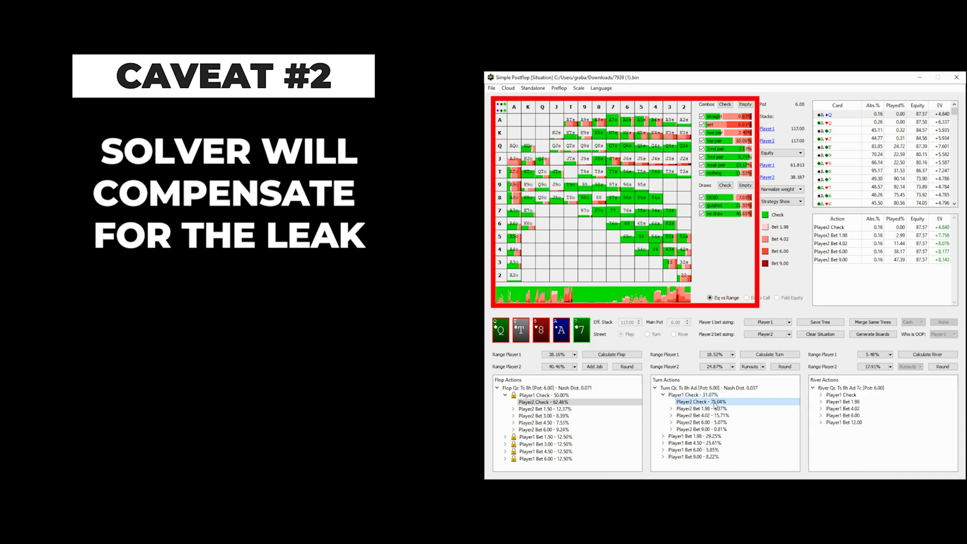
left_click(822, 395)
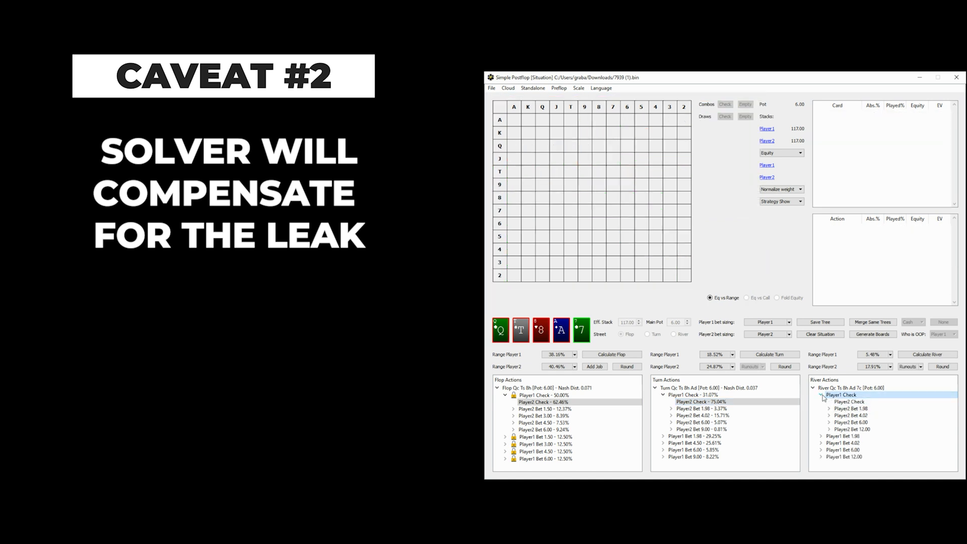
left_click(927, 354)
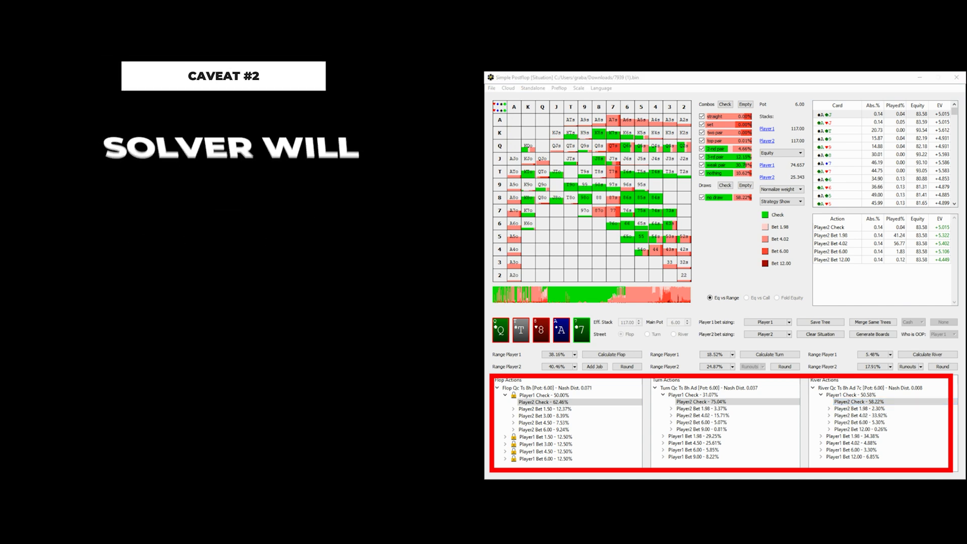
- Edit Player1's turn check strategy, setting full weight across all hand classes
right_click(681, 395)
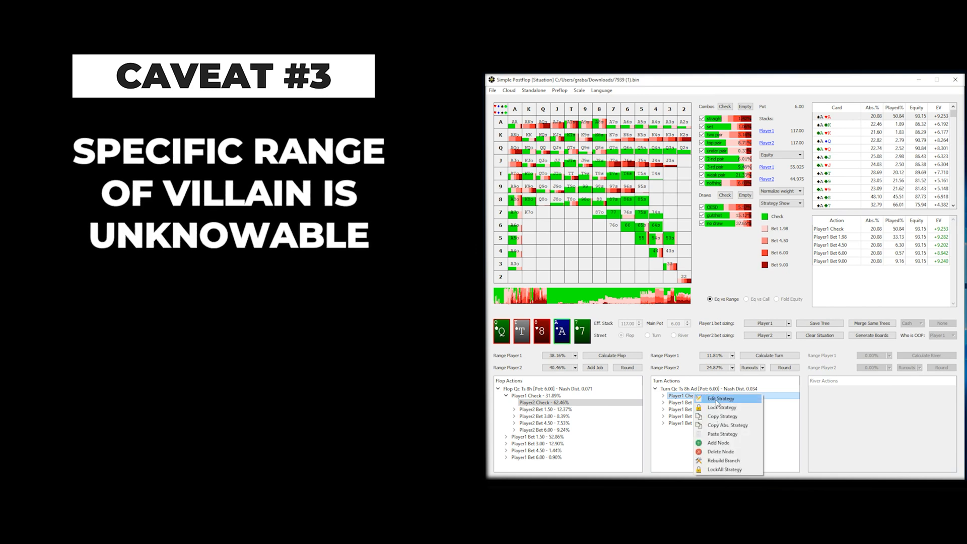
left_click(720, 398)
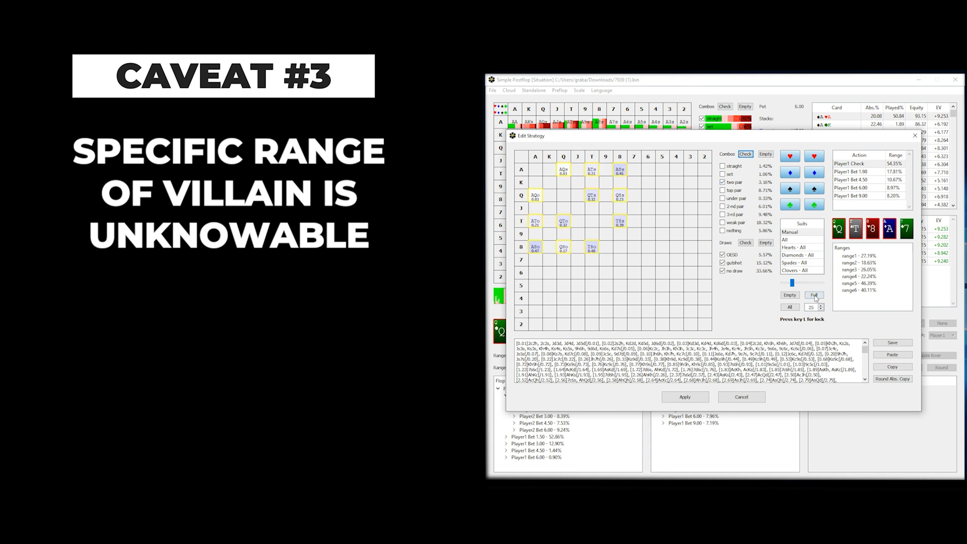
left_click(814, 294)
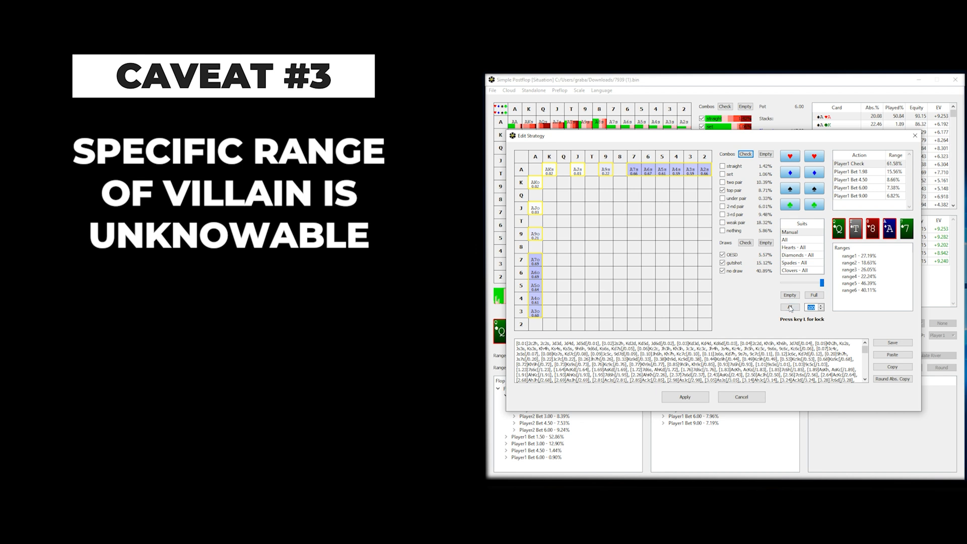
left_click(745, 154)
type("20")
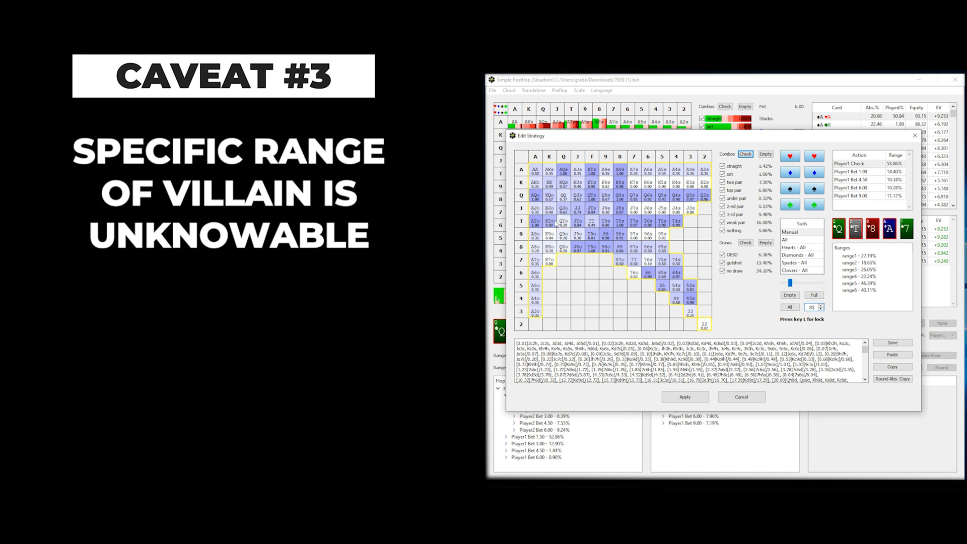
left_click(685, 396)
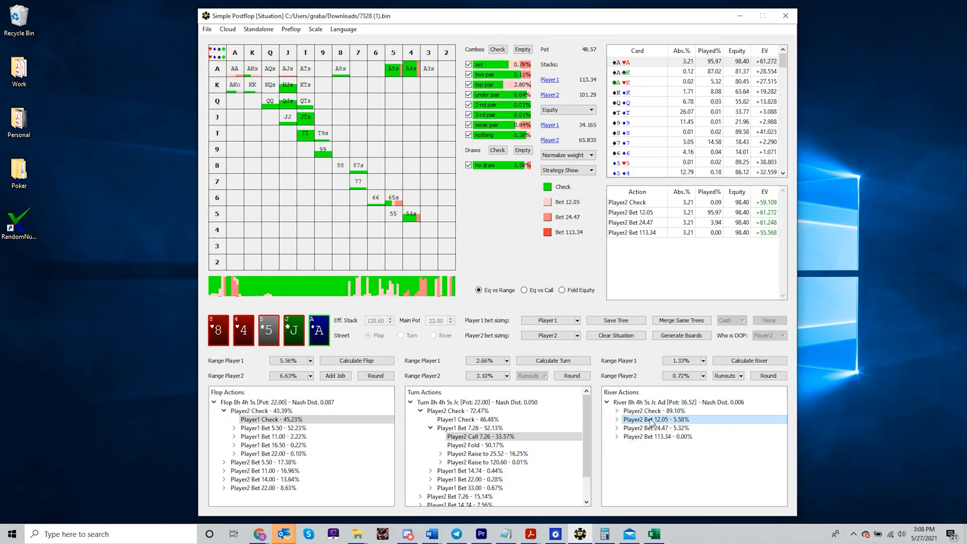
mouse_move(704, 422)
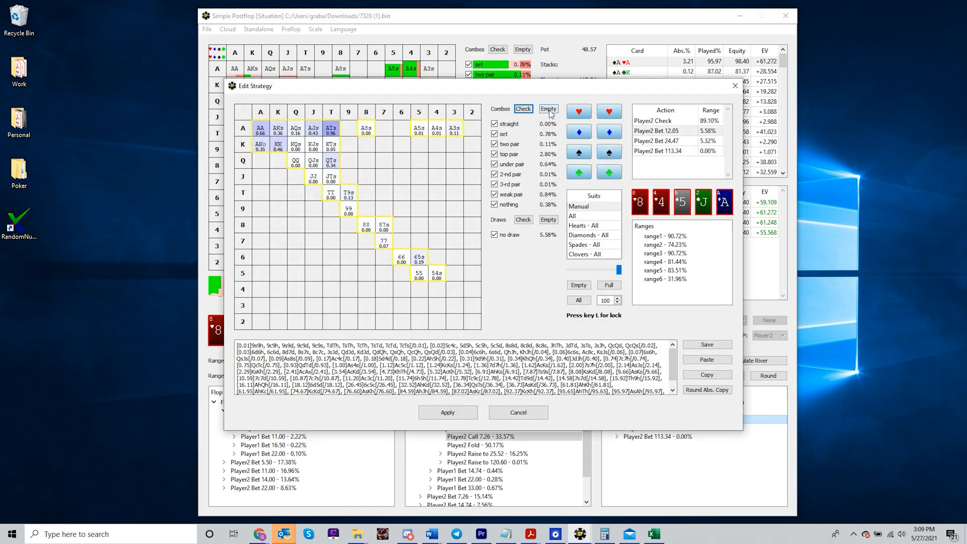
- Clear made hands, apply the river lock and recalculate the river
left_click(547, 109)
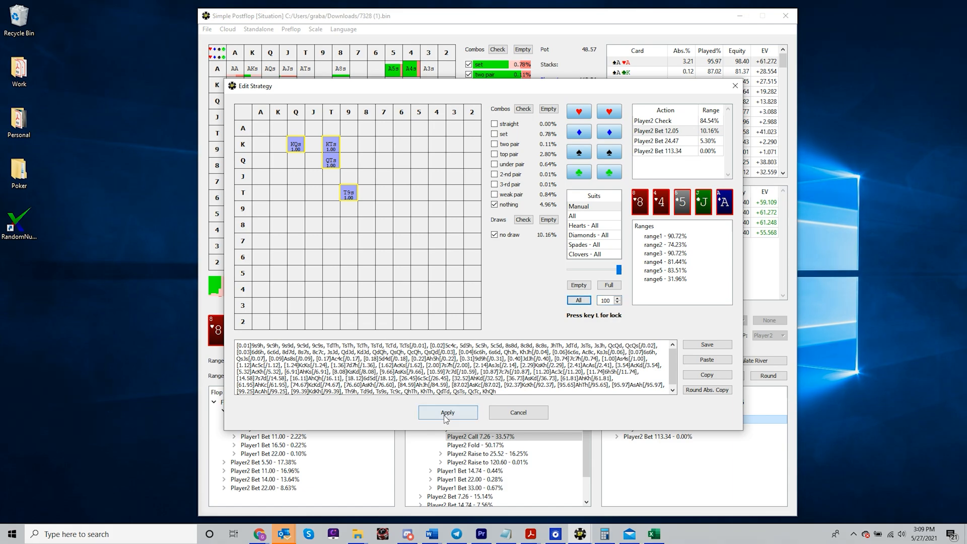
left_click(447, 412)
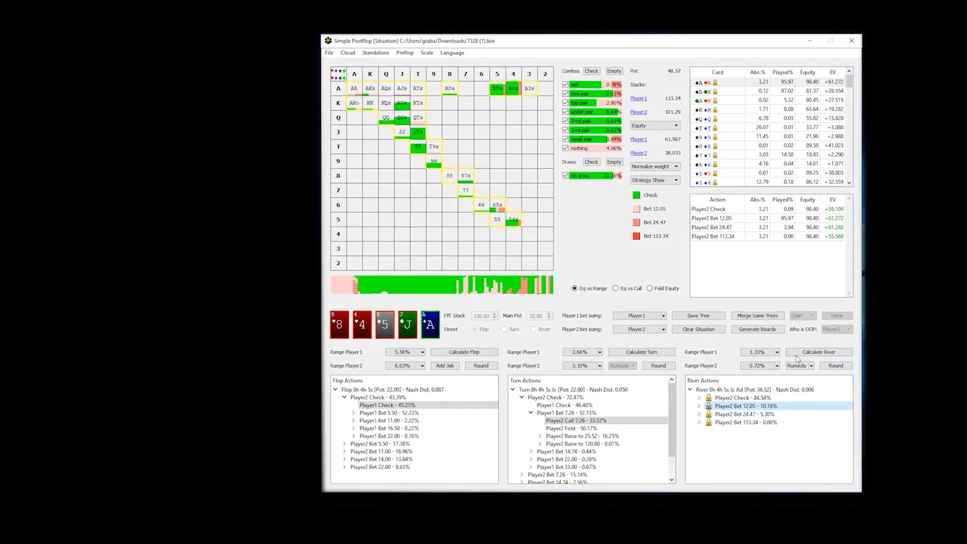
left_click(819, 351)
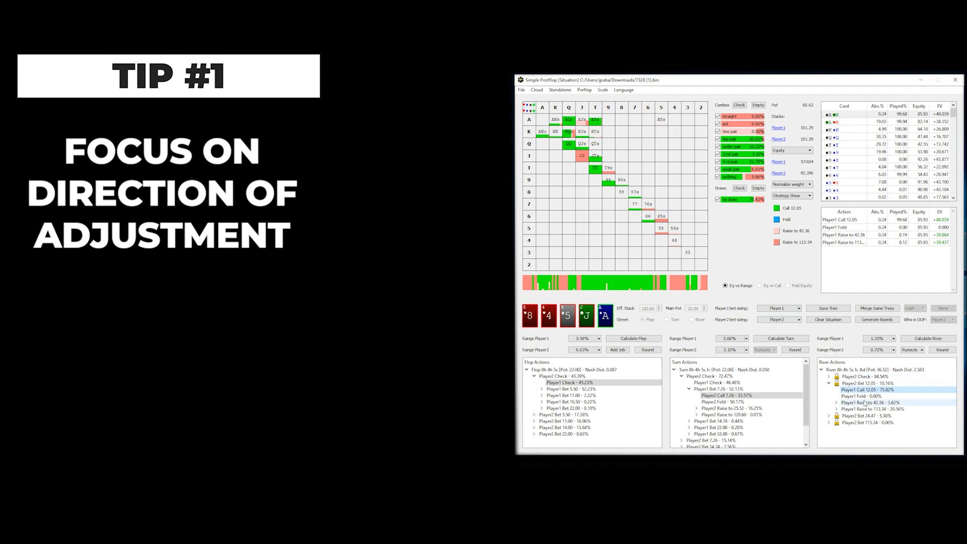
- Review the river fold and call ranges versus the 12.05 bet, then switch to the Q-T-8-A-7 solution
left_click(865, 395)
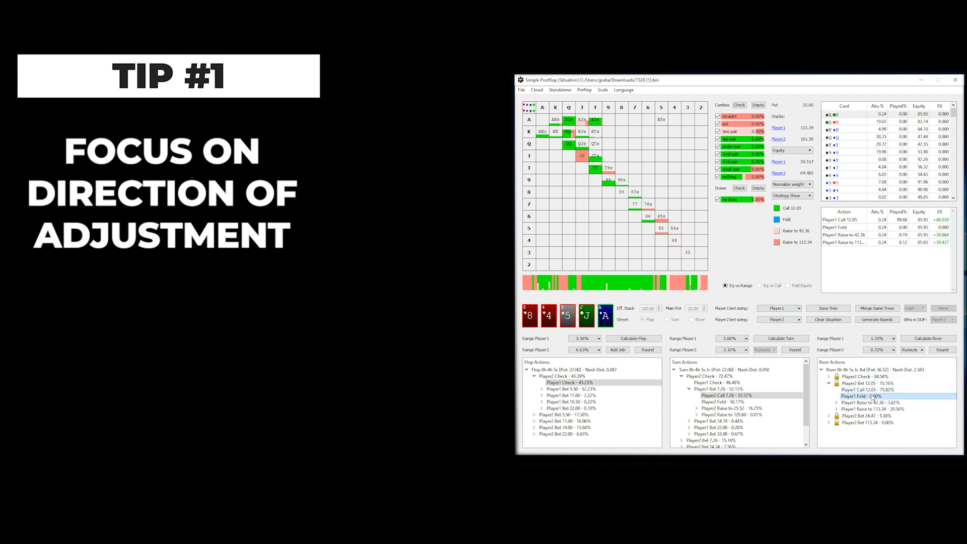
left_click(863, 383)
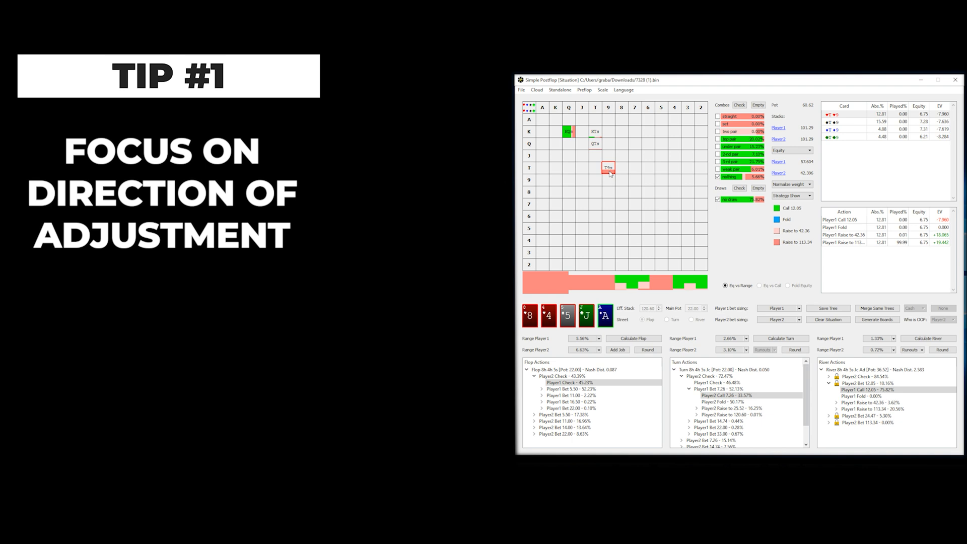
left_click(594, 132)
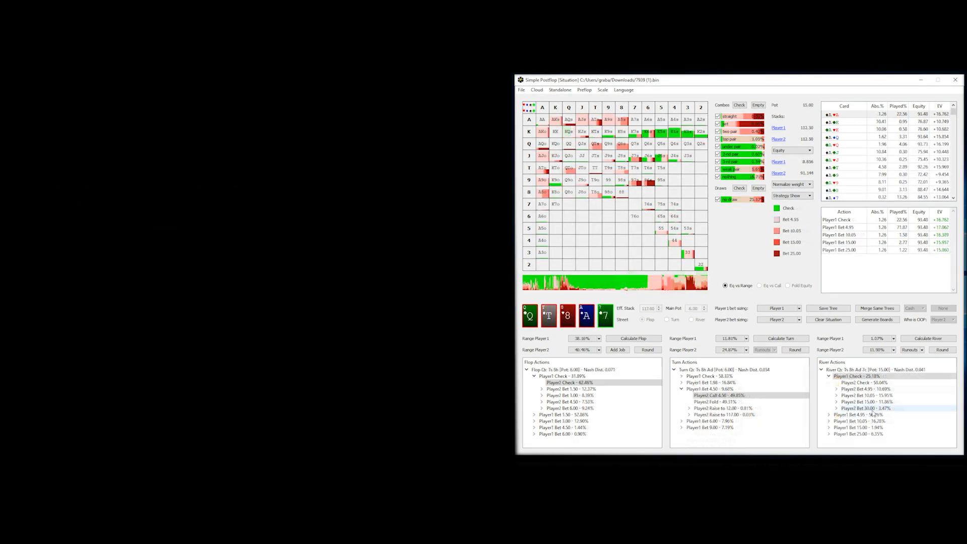
- Open Edit Strategy for Player2's 30.00 river bet after Player1 checks
left_click(863, 376)
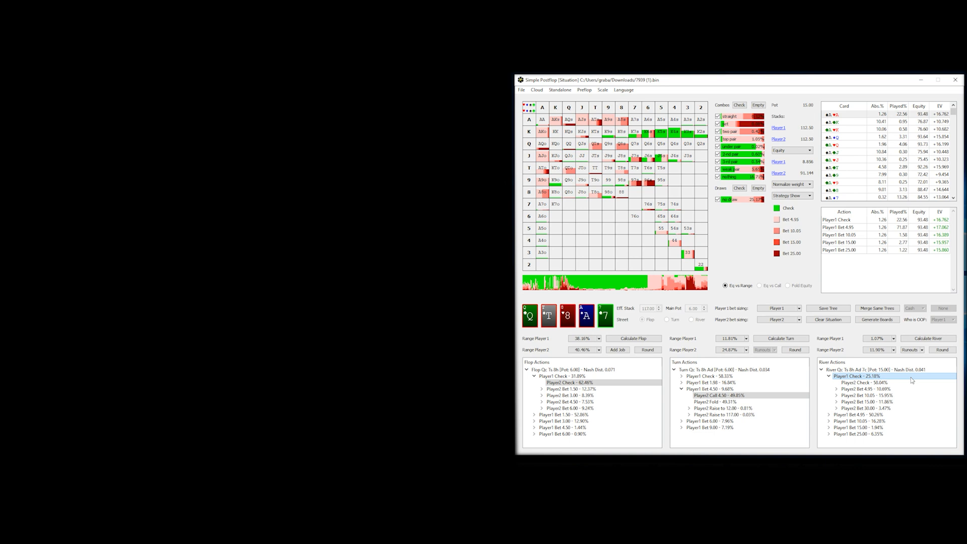
left_click(860, 407)
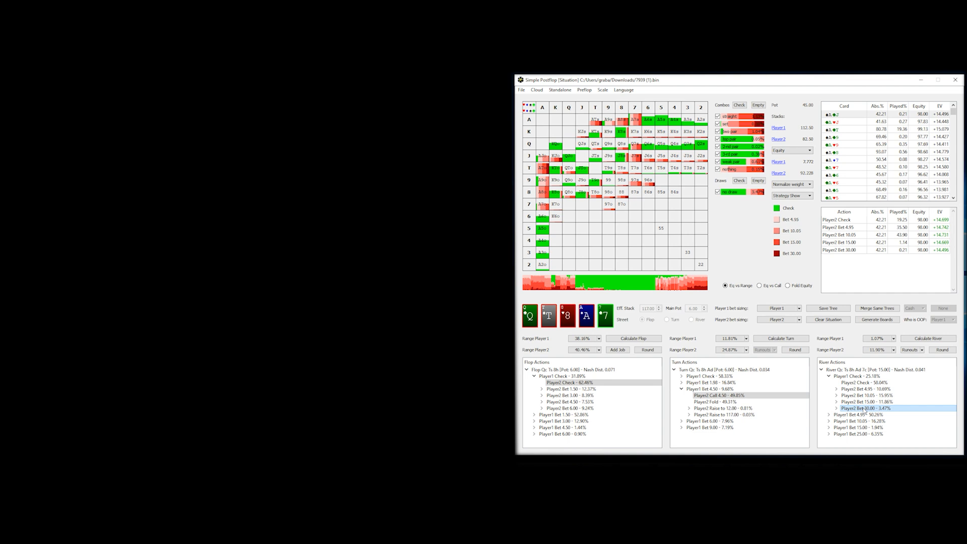
mouse_move(891, 411)
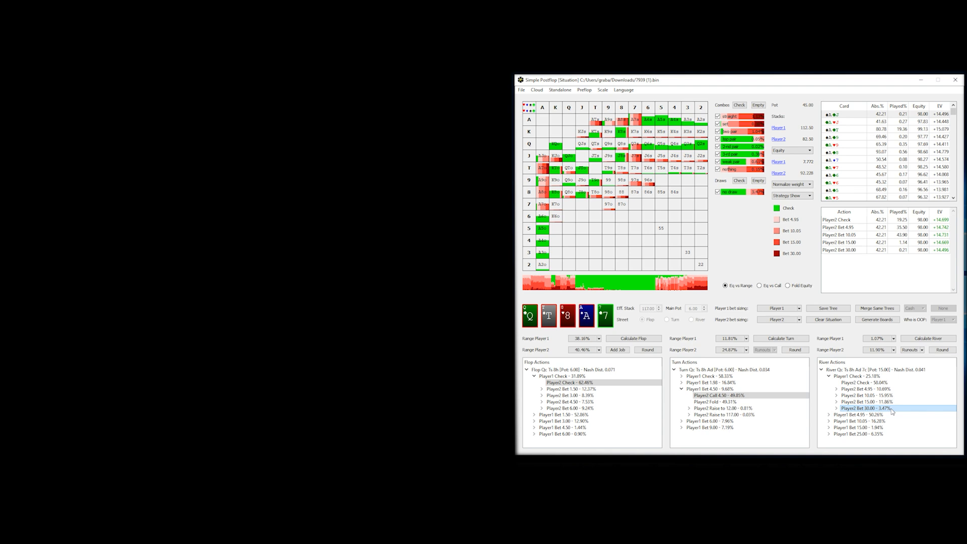
mouse_move(895, 412)
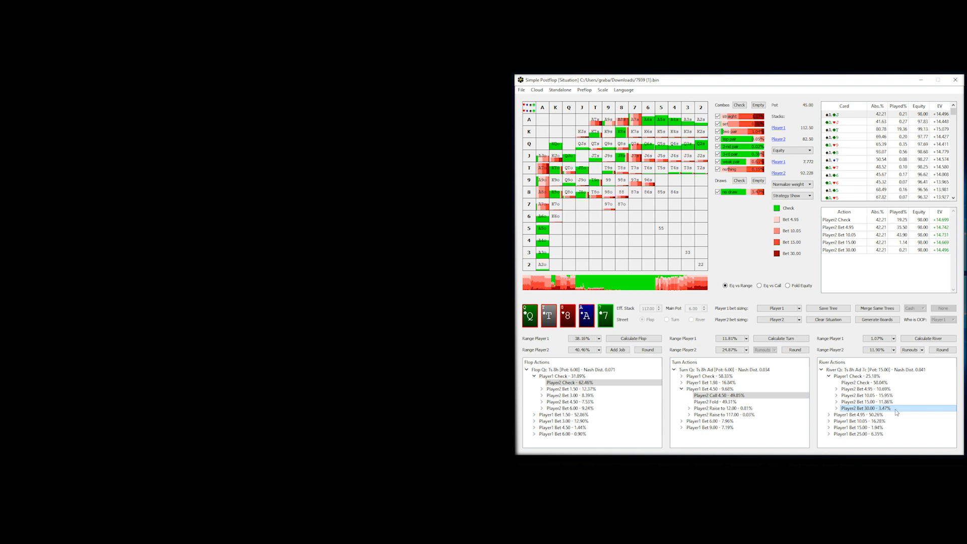
left_click(866, 408)
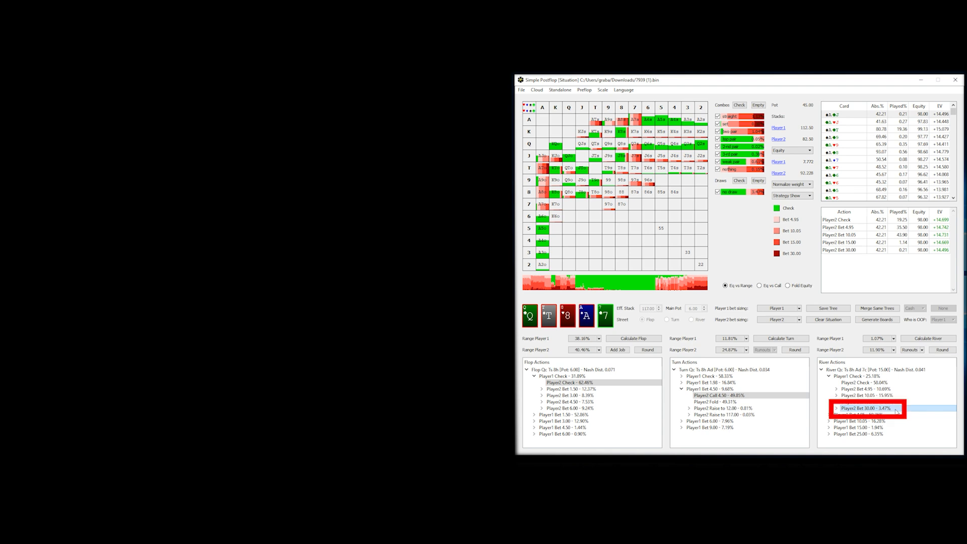
right_click(863, 407)
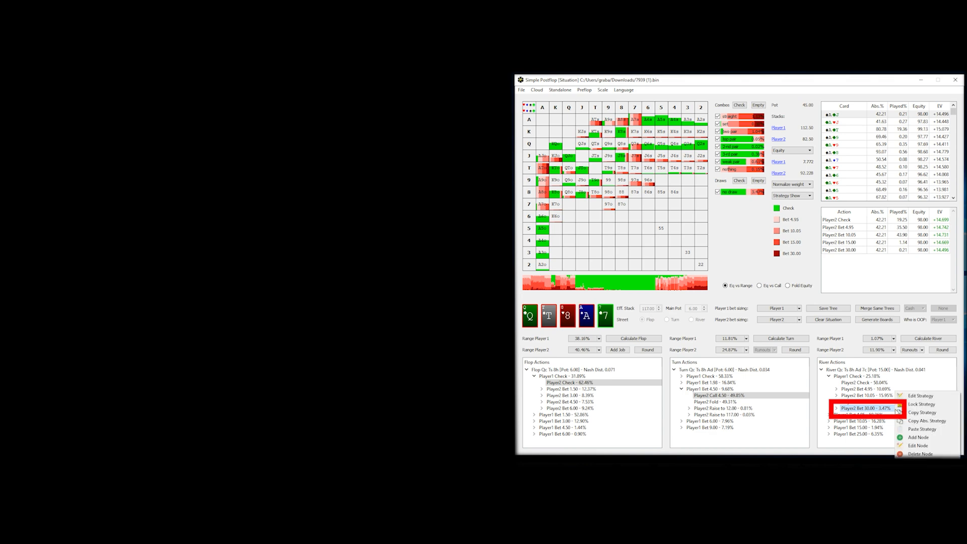
left_click(920, 395)
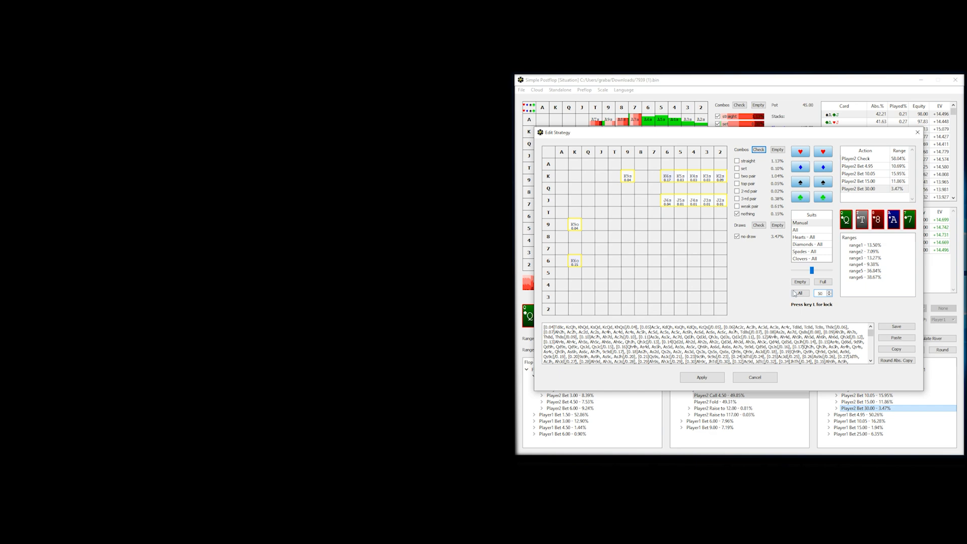
- Close the Edit Strategy dialog to view IP Call 25.00
left_click(701, 377)
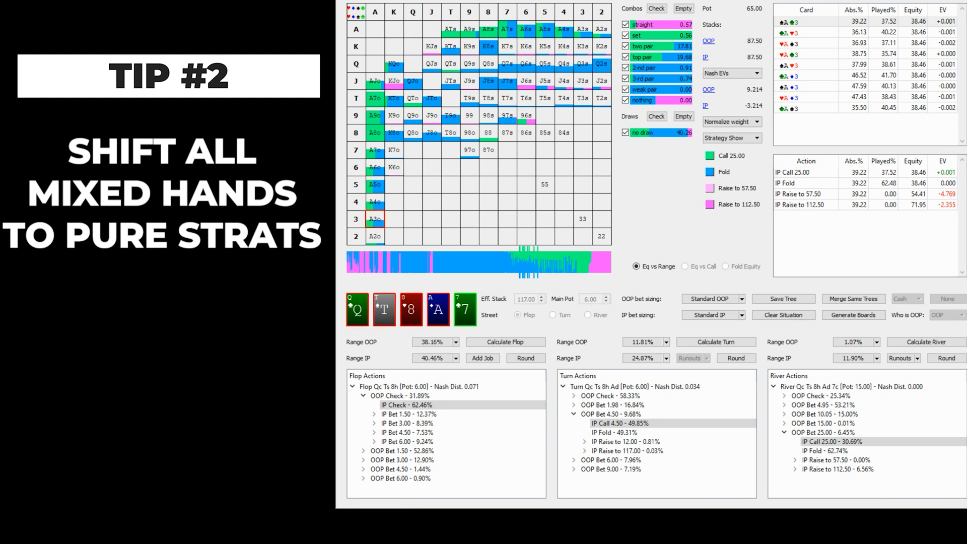
mouse_move(708, 242)
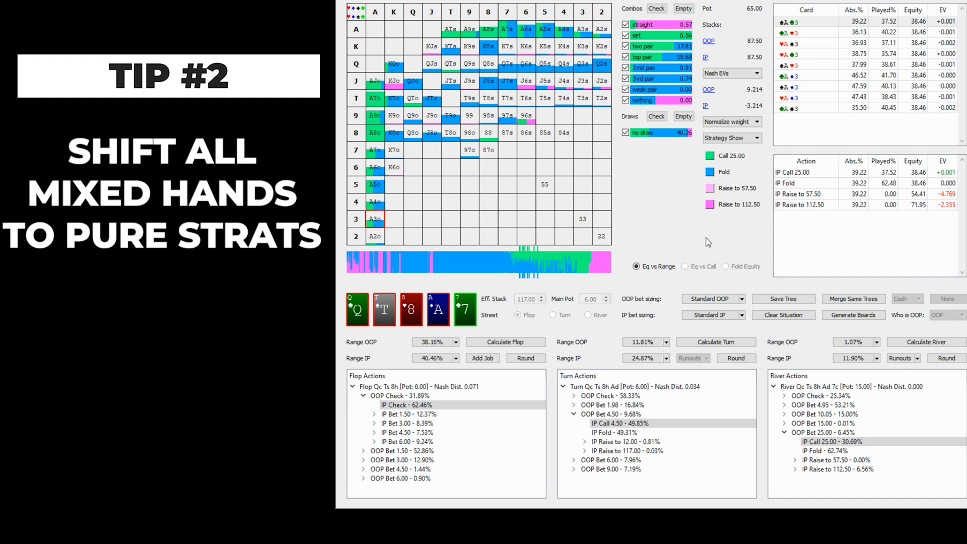
- Filter IP's calling range to paired hands and inspect A2s, A9o and A4o combos
left_click(833, 441)
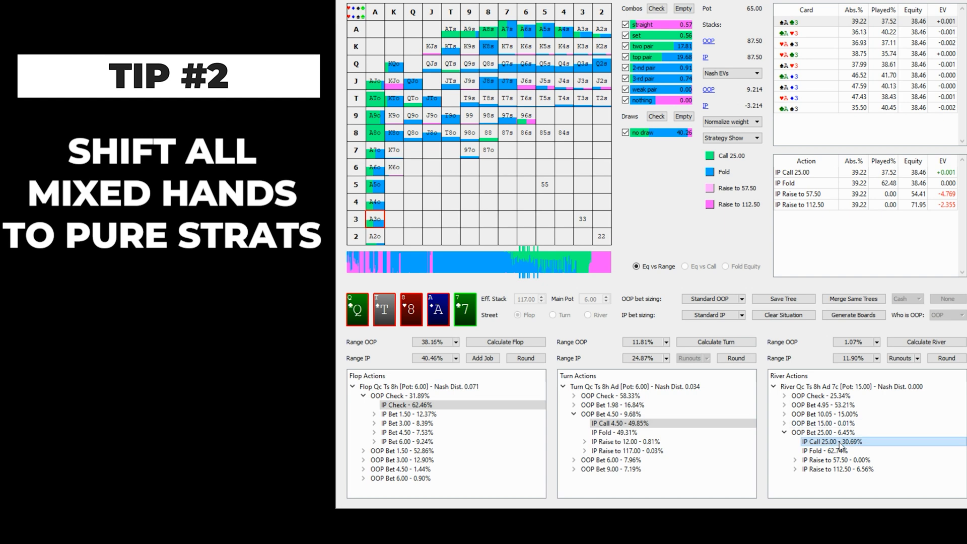
mouse_move(837, 448)
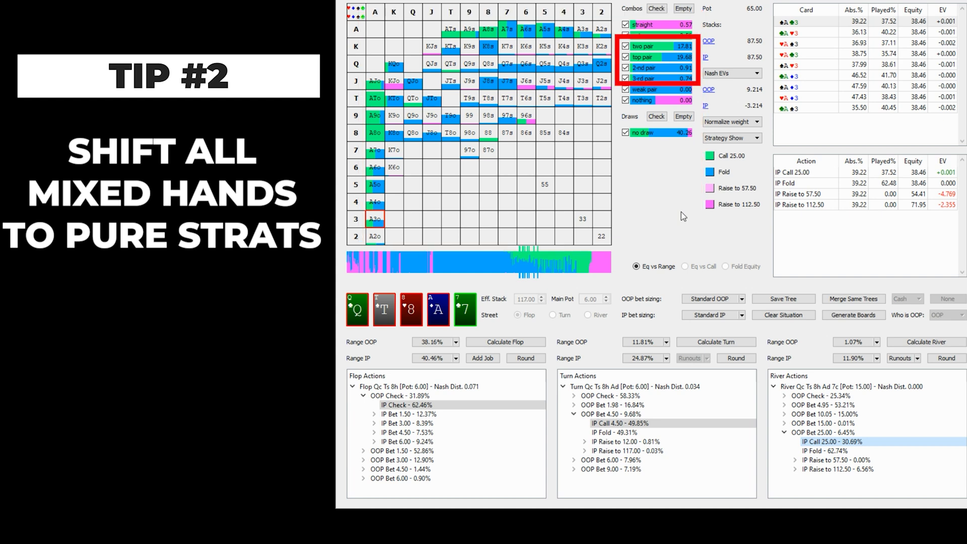
left_click(683, 9)
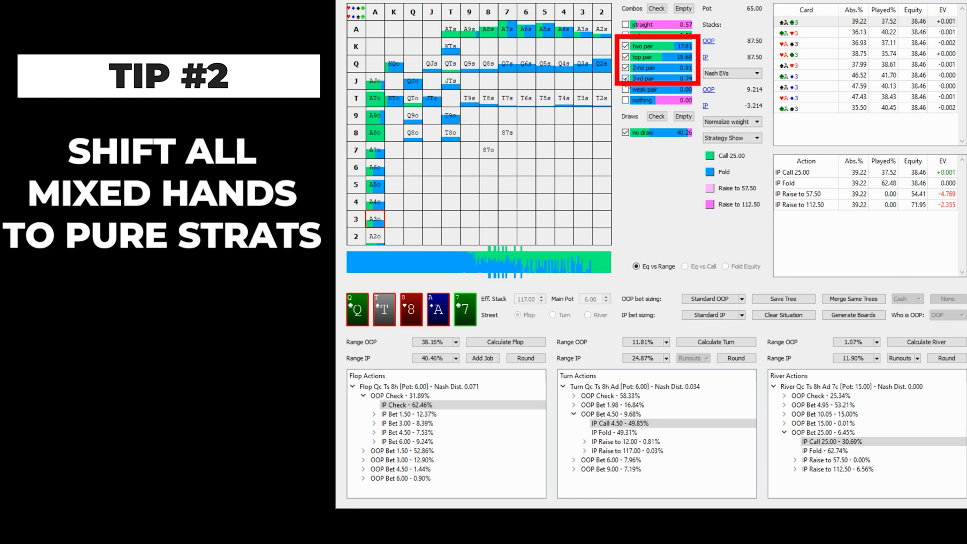
left_click(601, 28)
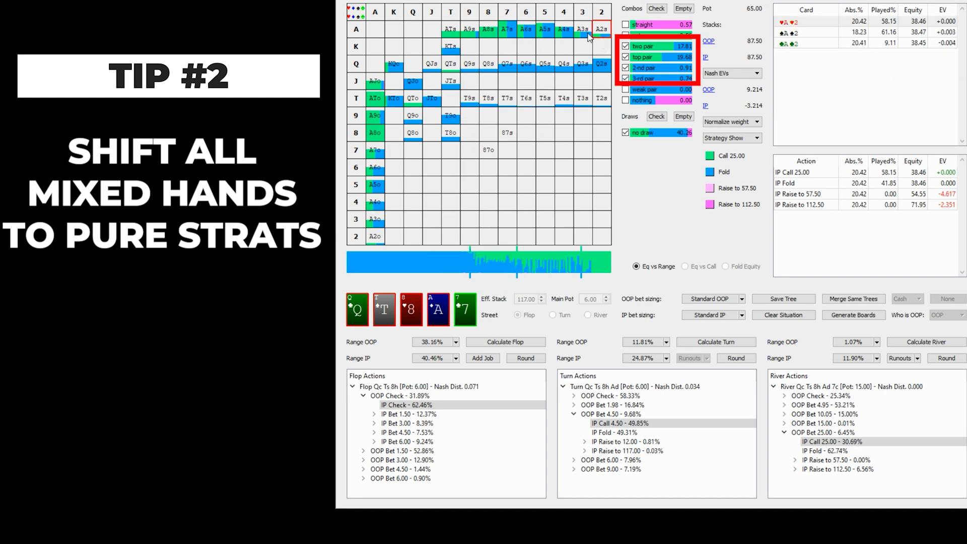
left_click(582, 30)
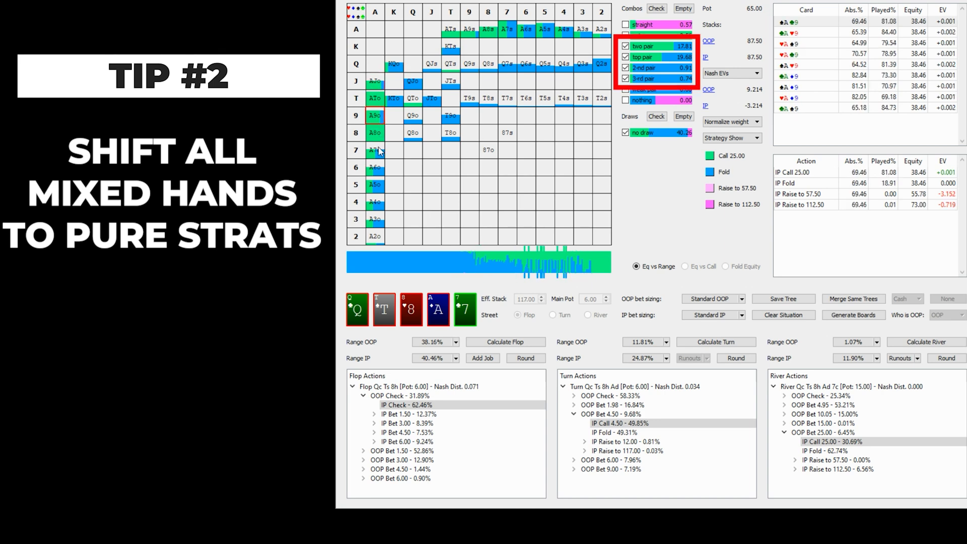
left_click(374, 167)
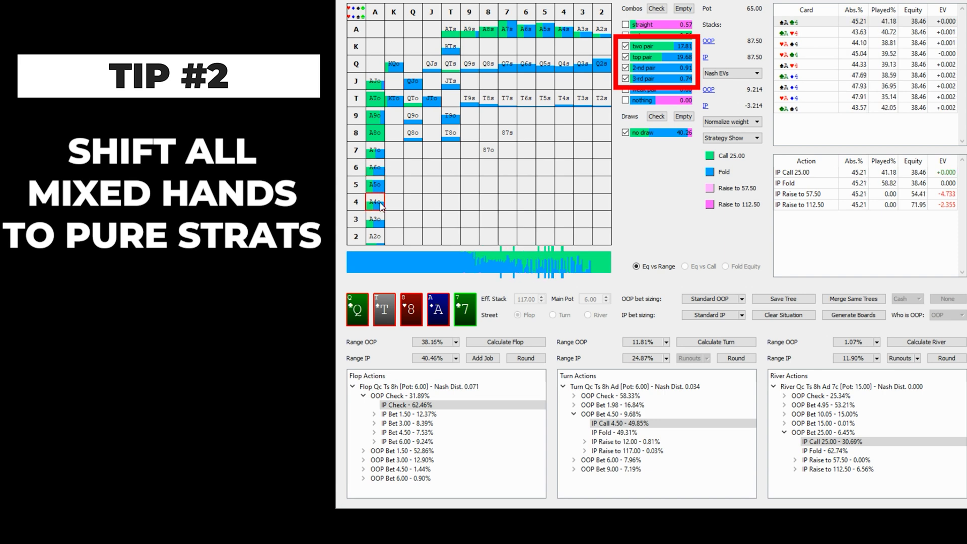
left_click(374, 218)
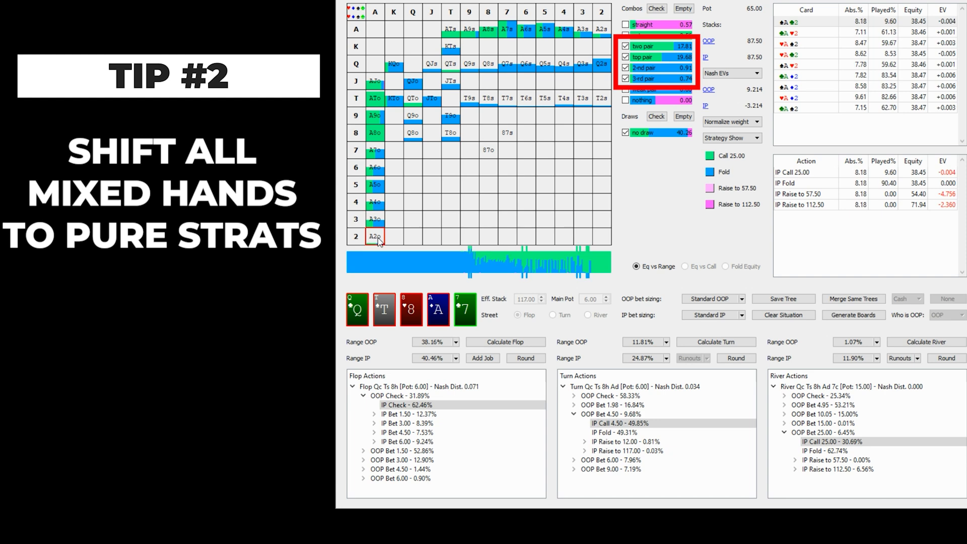
mouse_move(427, 66)
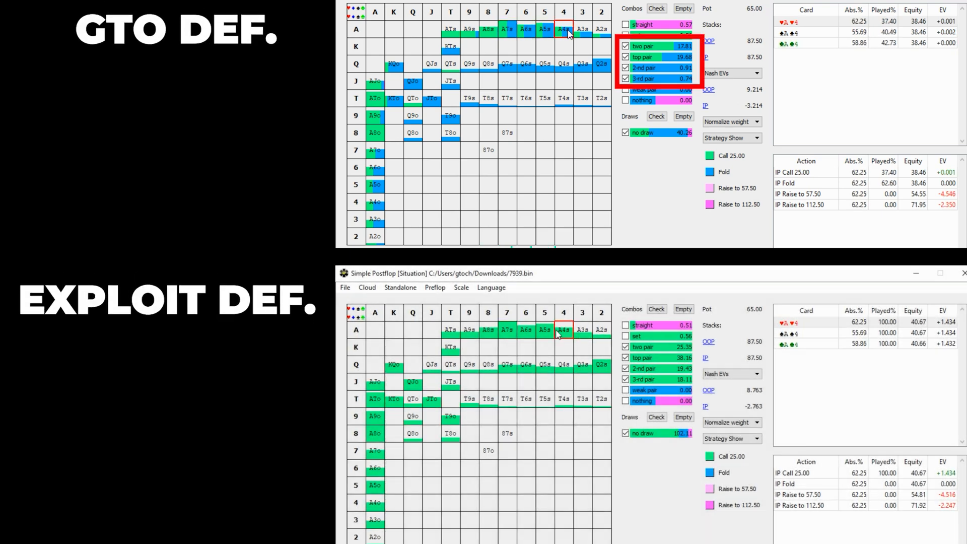
- Compare A2s, A9s, A4o and Q8s calling EVs between GTO and exploitative solutions
left_click(507, 330)
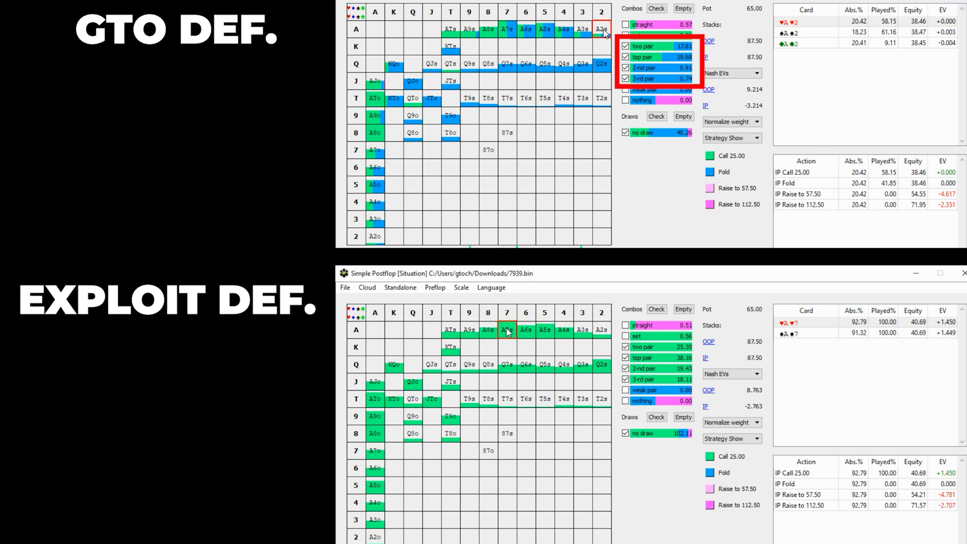
left_click(469, 329)
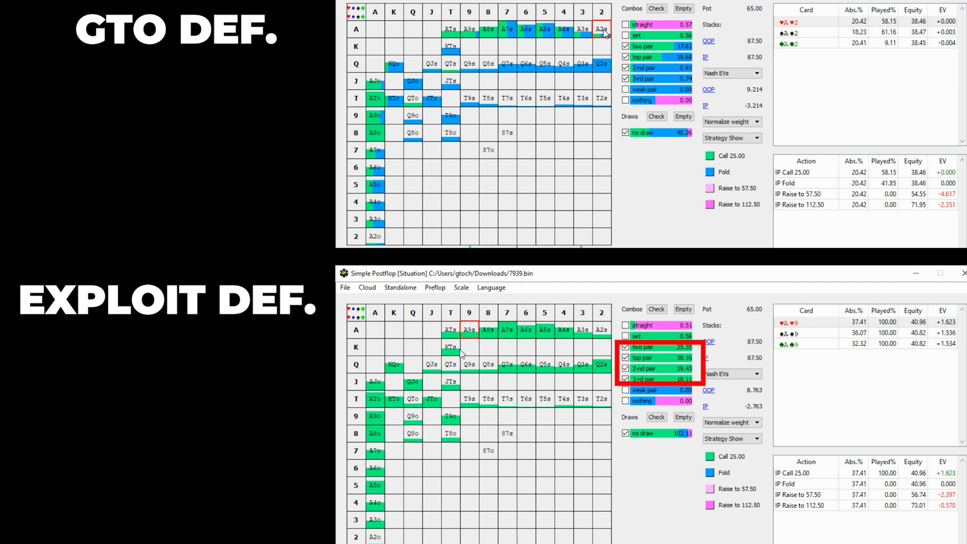
left_click(431, 363)
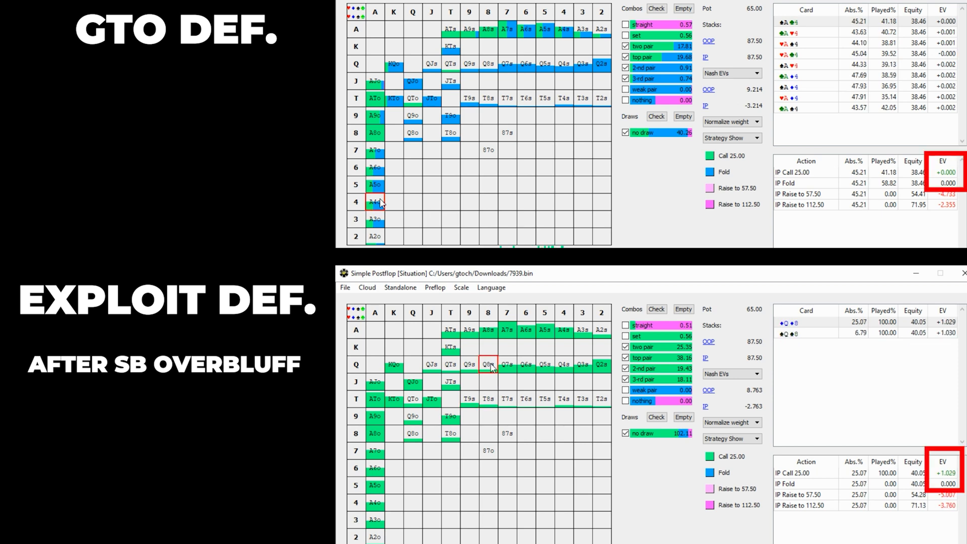
left_click(544, 364)
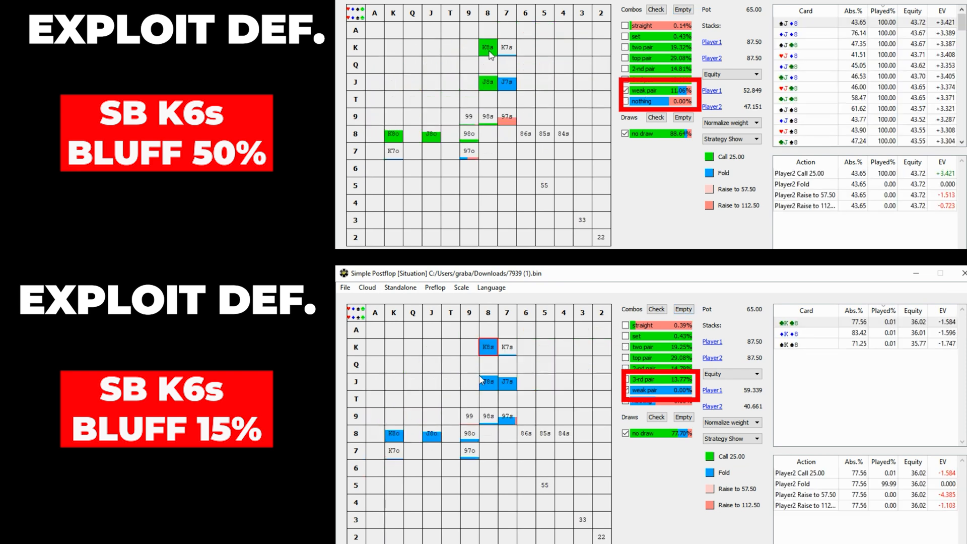
- Compare call and fold EVs for K8s, K8o, 98o, 98s and J8s
left_click(488, 83)
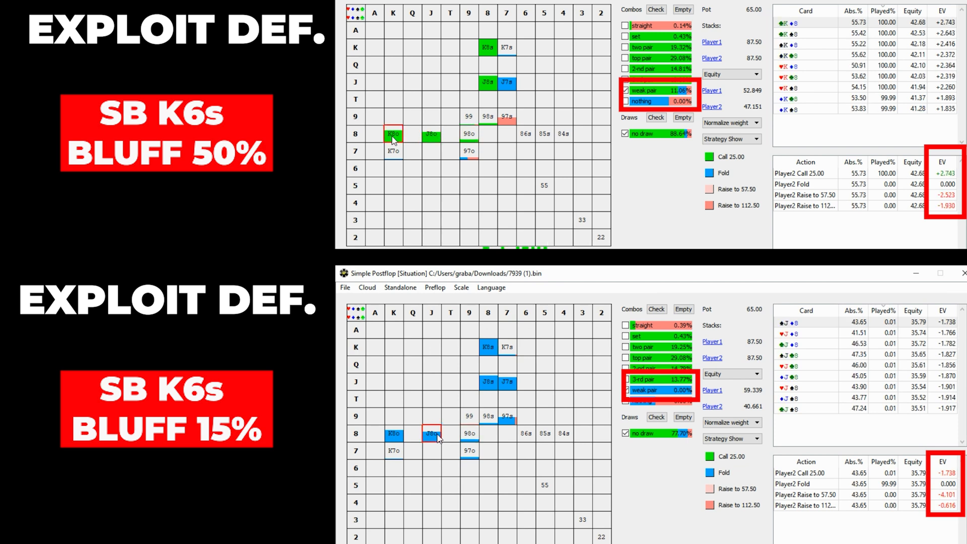
left_click(431, 134)
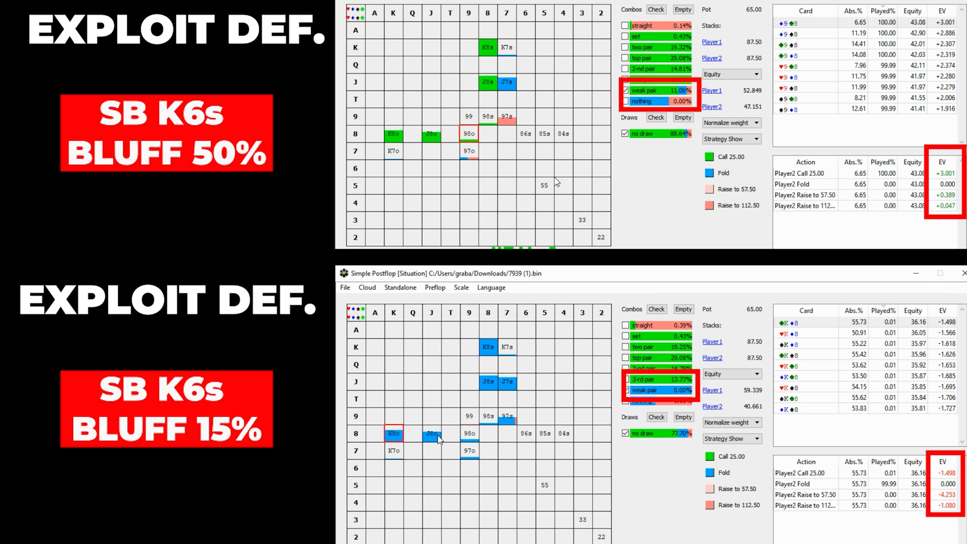
left_click(430, 433)
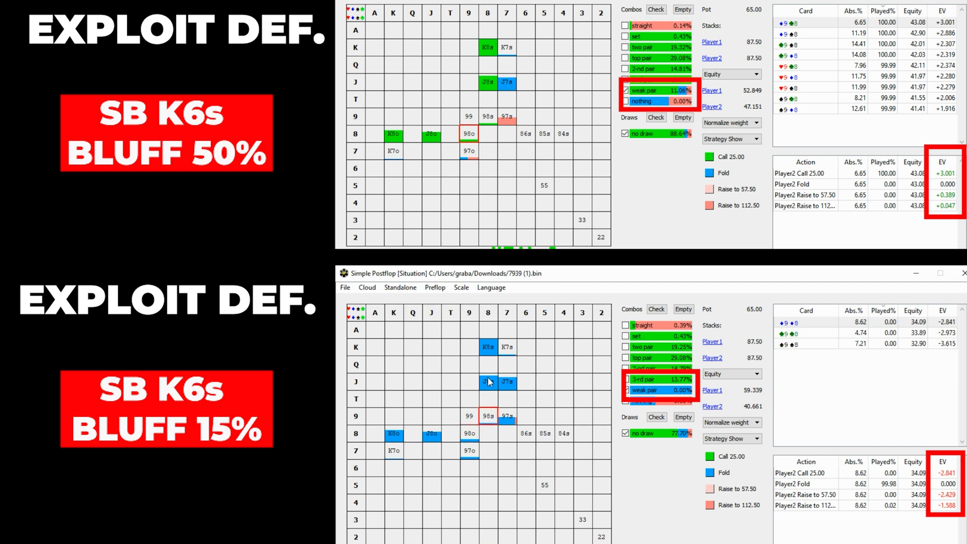
left_click(488, 347)
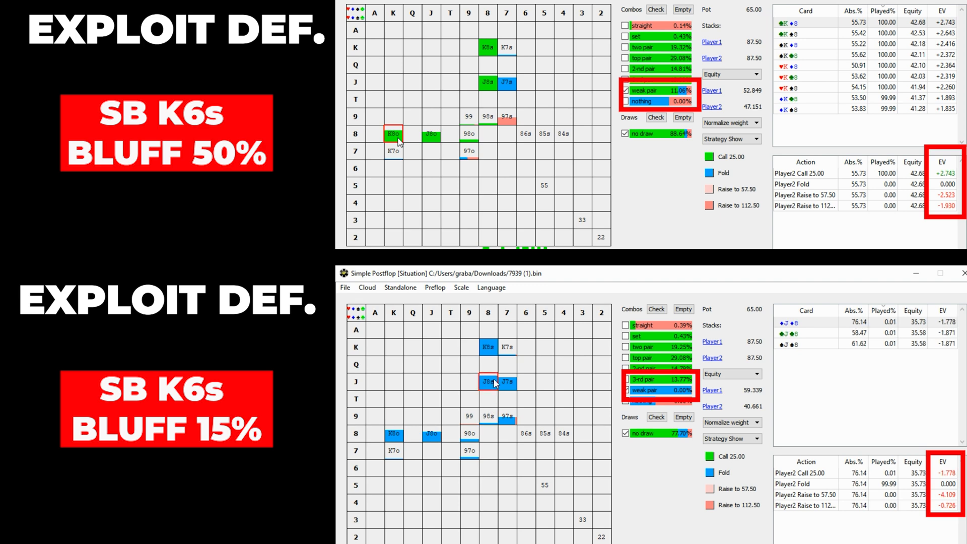
mouse_move(488, 346)
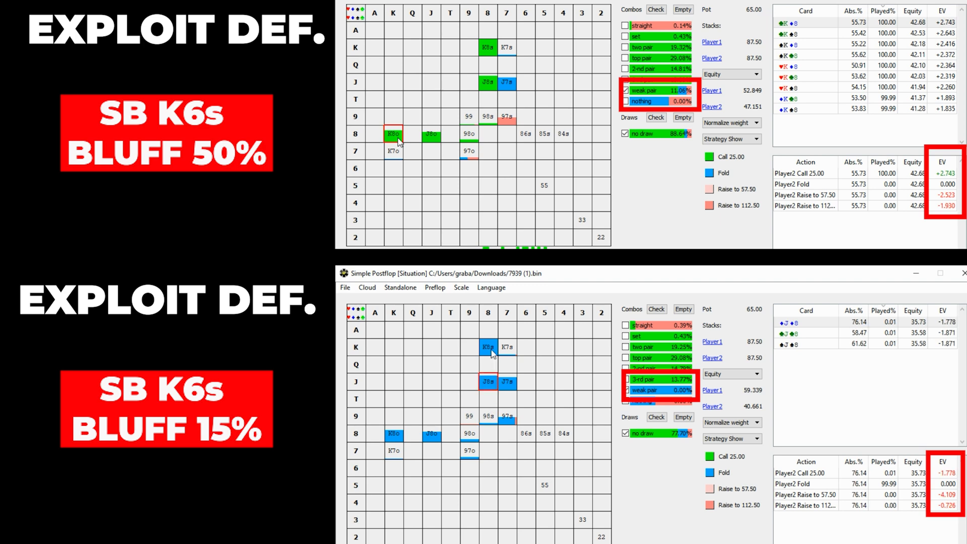